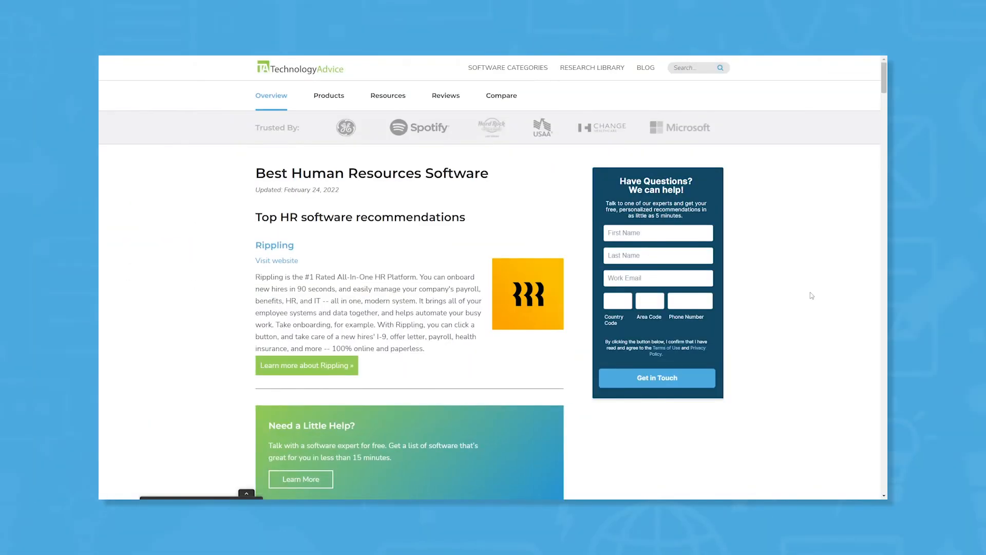
Scroll the Best HR Software list past Rippling down to the monday.com and intelliHR entries.
{"action": "scroll", "scroll_direction": "down", "scroll_amount": 3}
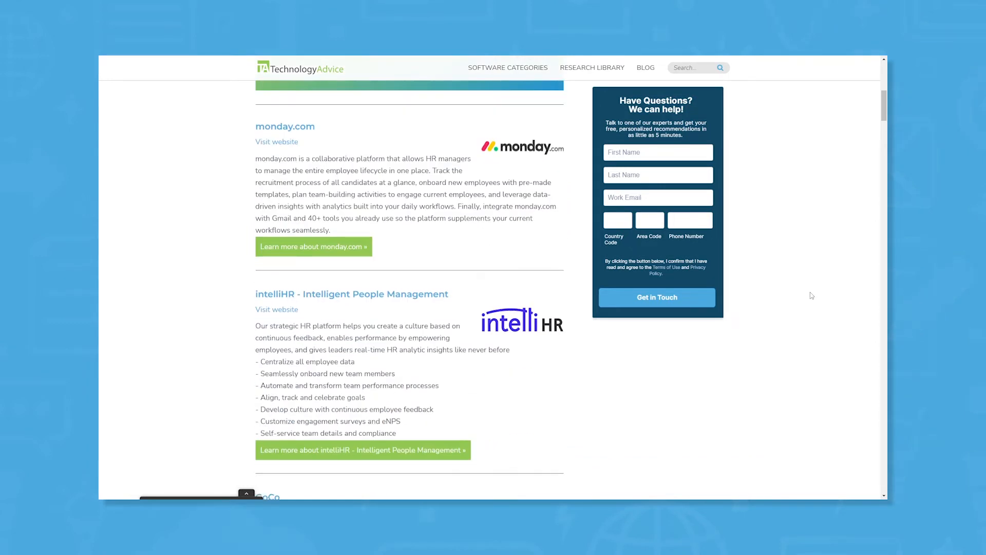
{"action": "scroll", "scroll_direction": "down", "scroll_amount": 3}
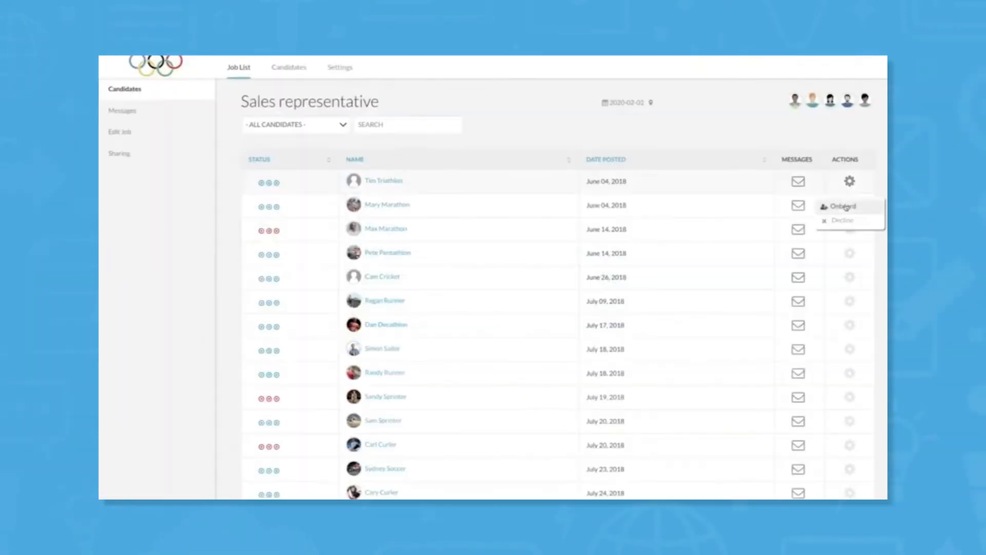
Onboard the first Sales representative candidate via the Actions gear, then go to the employee home page.
{"action": "left_click", "coordinate": [840, 207]}
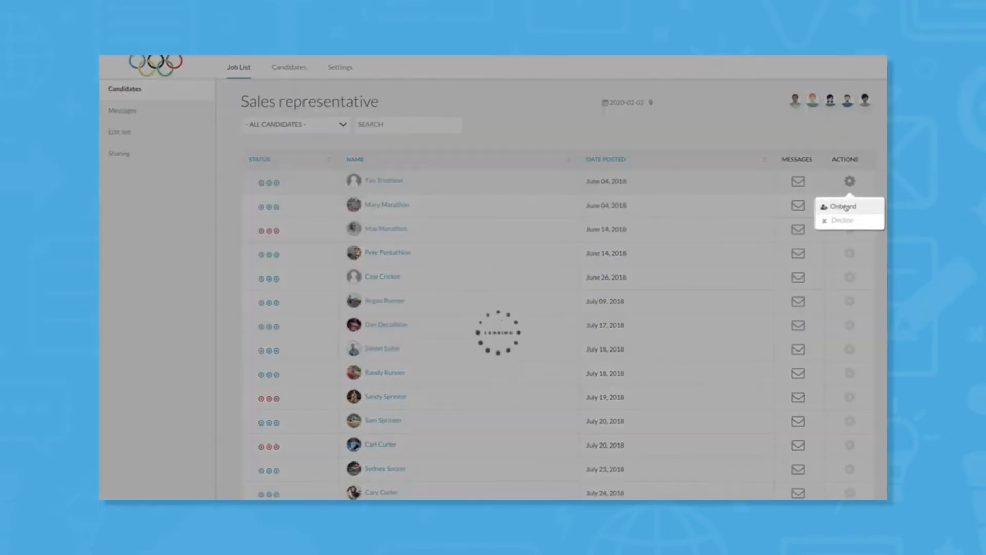
{"action": "left_click", "coordinate": [842, 206]}
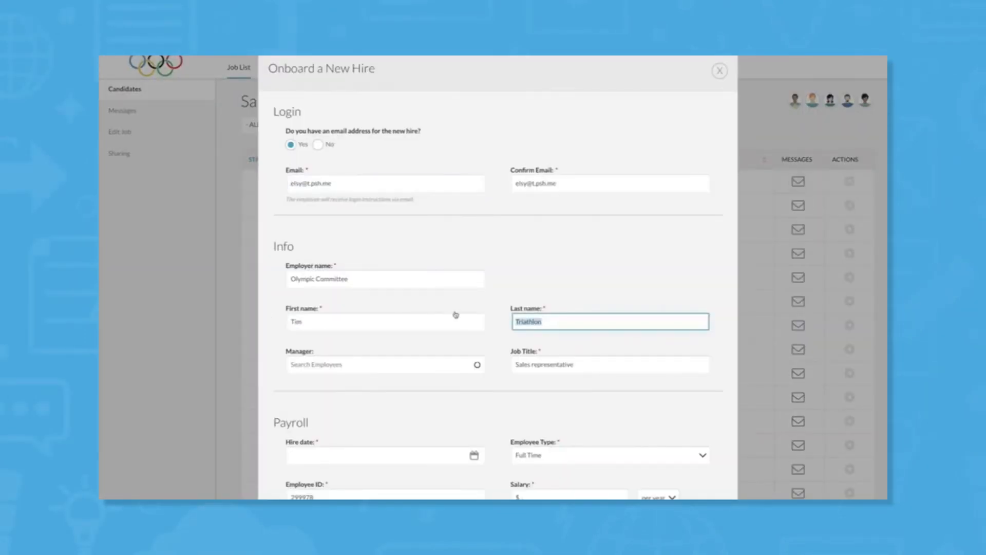
{"action": "left_click", "coordinate": [719, 71]}
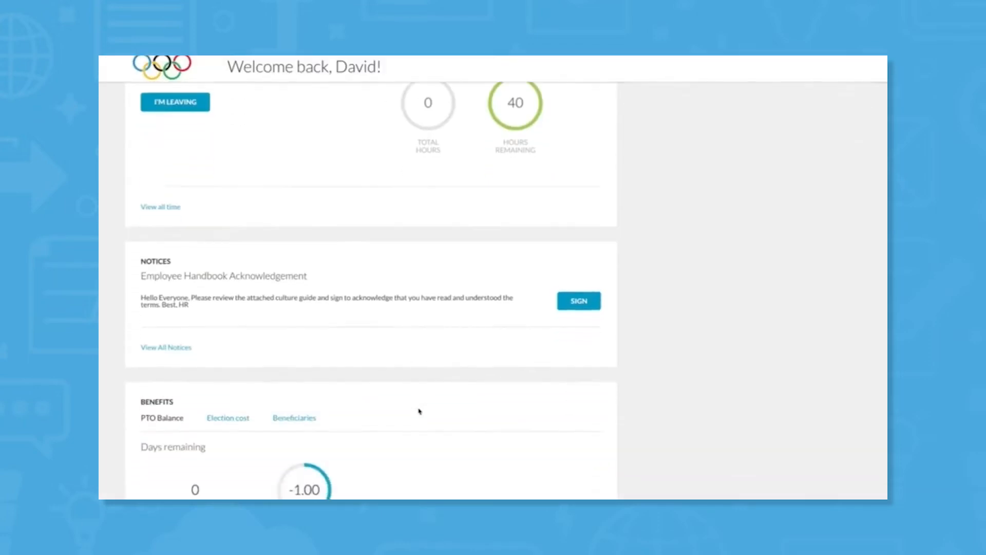
Complete Getting Started in Enrollment and save to reach Step 2 Dependents.
{"action": "scroll", "scroll_direction": "down", "scroll_amount": 3}
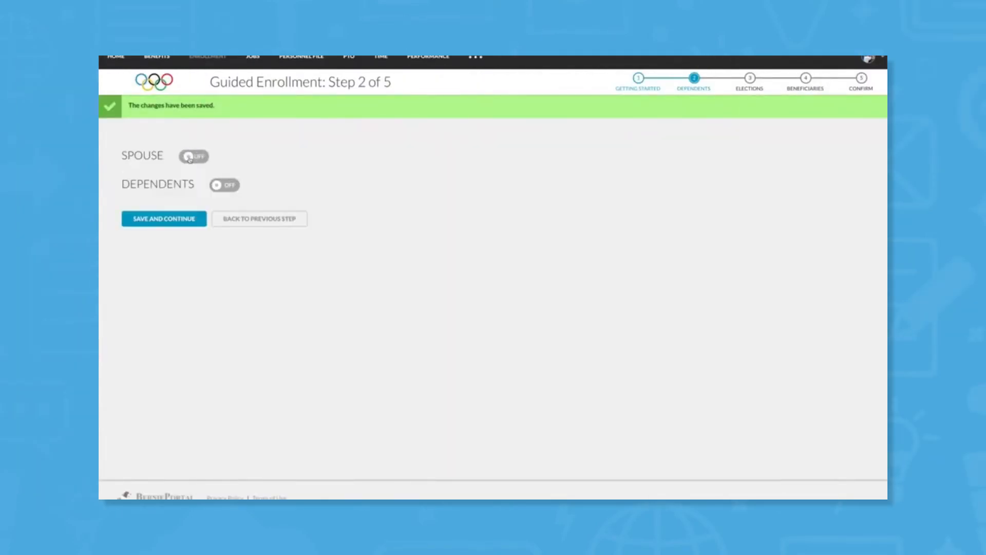
Save the Dependents step and elect an employee-only health plan.
{"action": "left_click", "coordinate": [164, 217]}
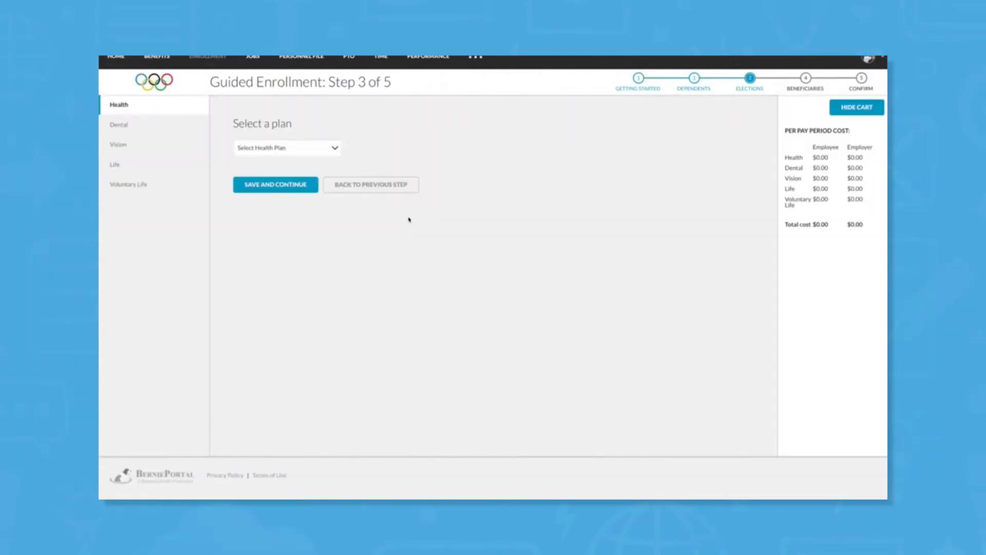
{"action": "left_click", "coordinate": [287, 148]}
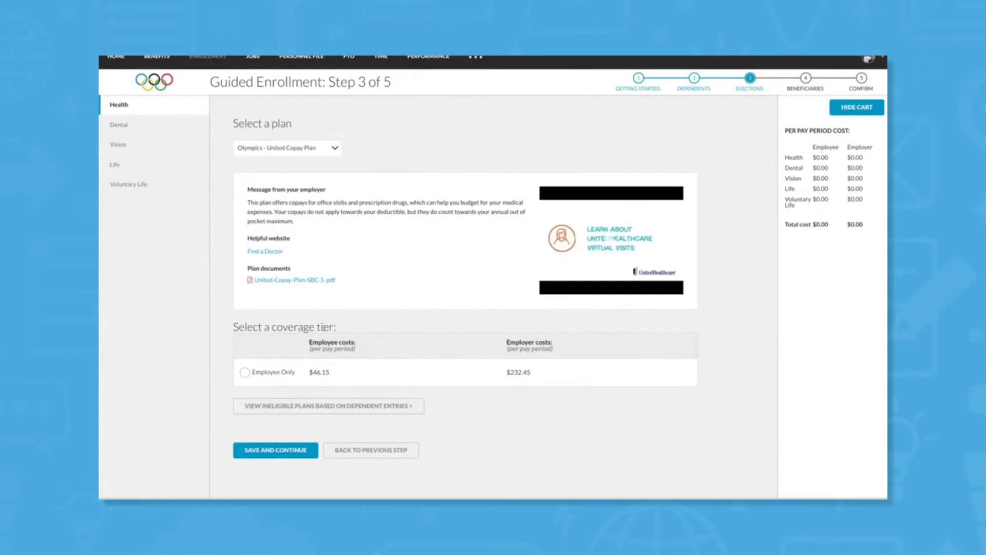
{"action": "left_click", "coordinate": [244, 372]}
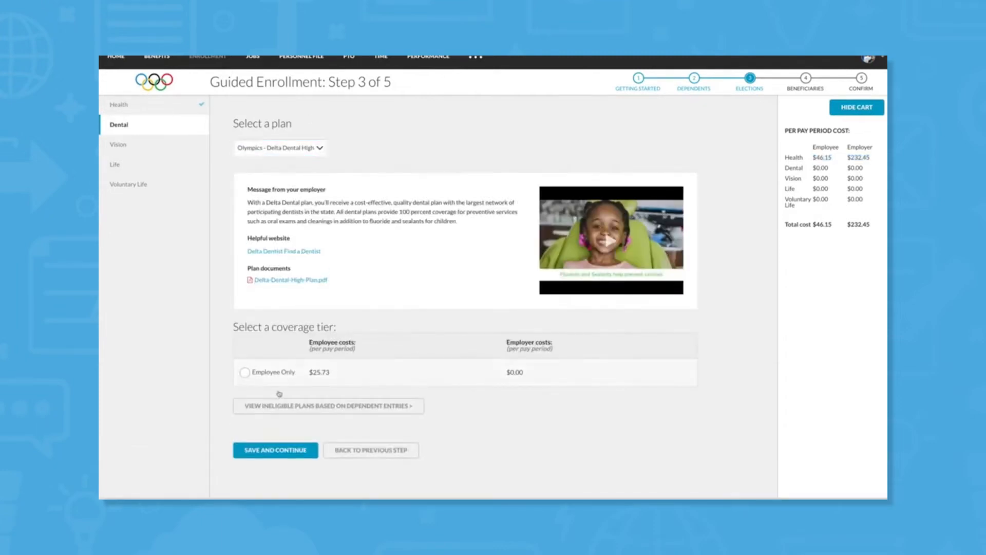
Save employee-only dental and vision elections and acknowledge the paid life insurance policy.
{"action": "left_click", "coordinate": [276, 449]}
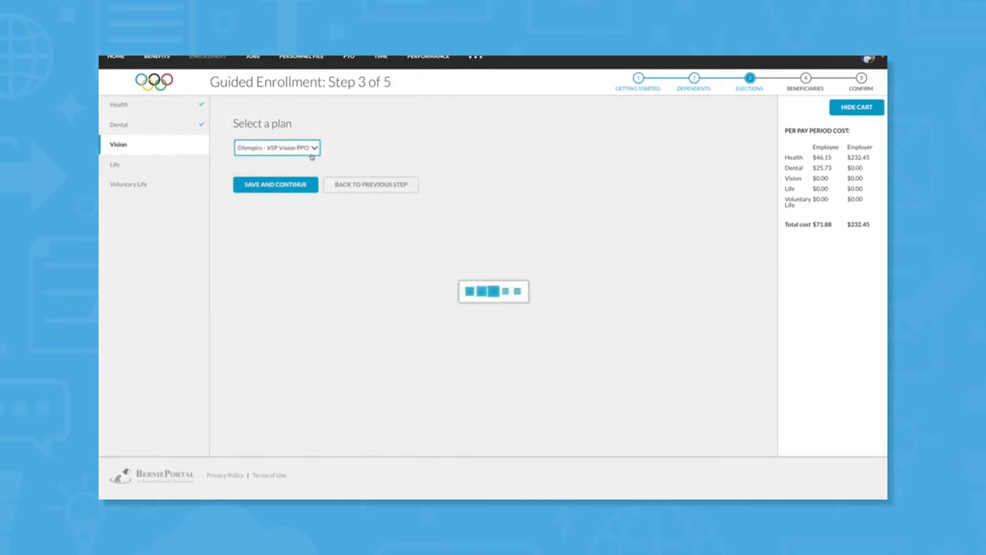
{"action": "left_click", "coordinate": [276, 147]}
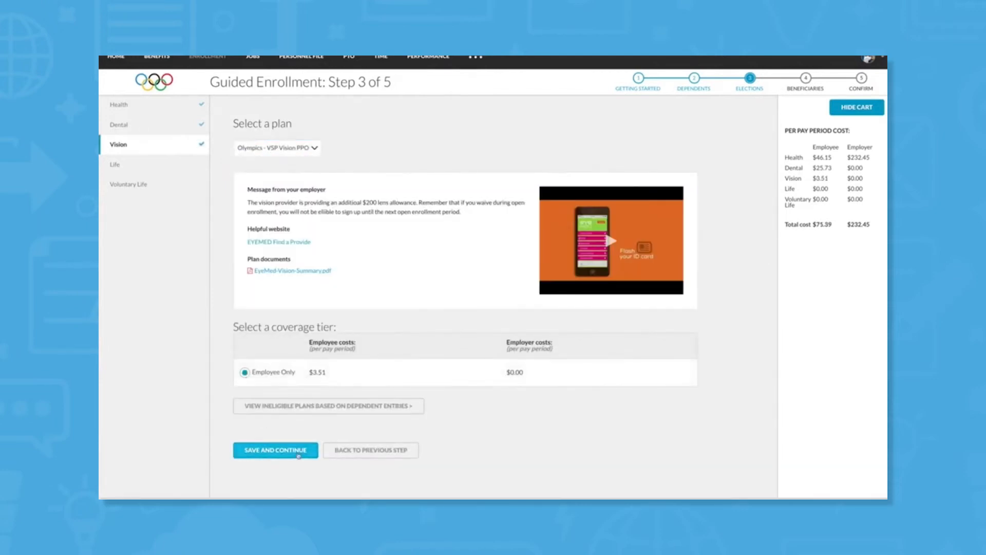
{"action": "left_click", "coordinate": [276, 450]}
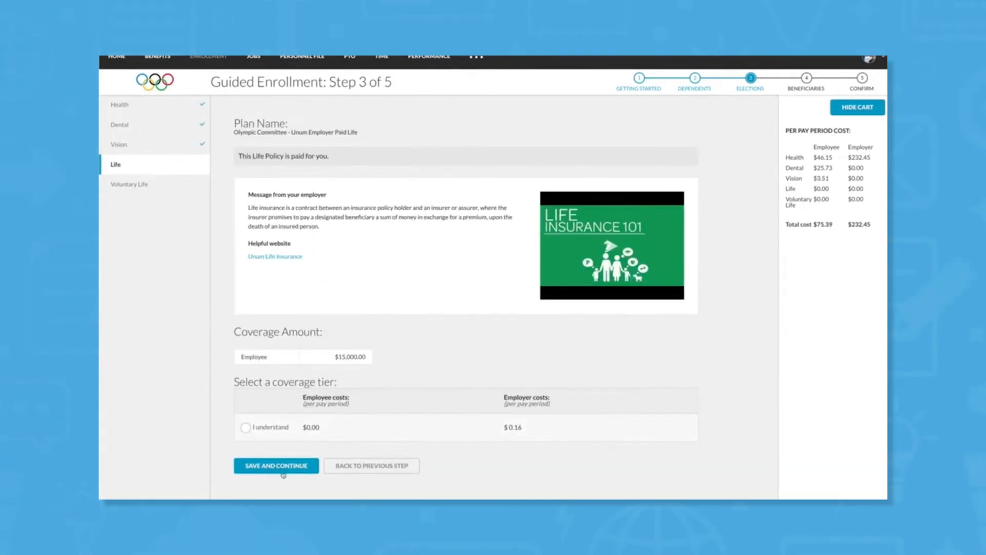
{"action": "left_click", "coordinate": [275, 465]}
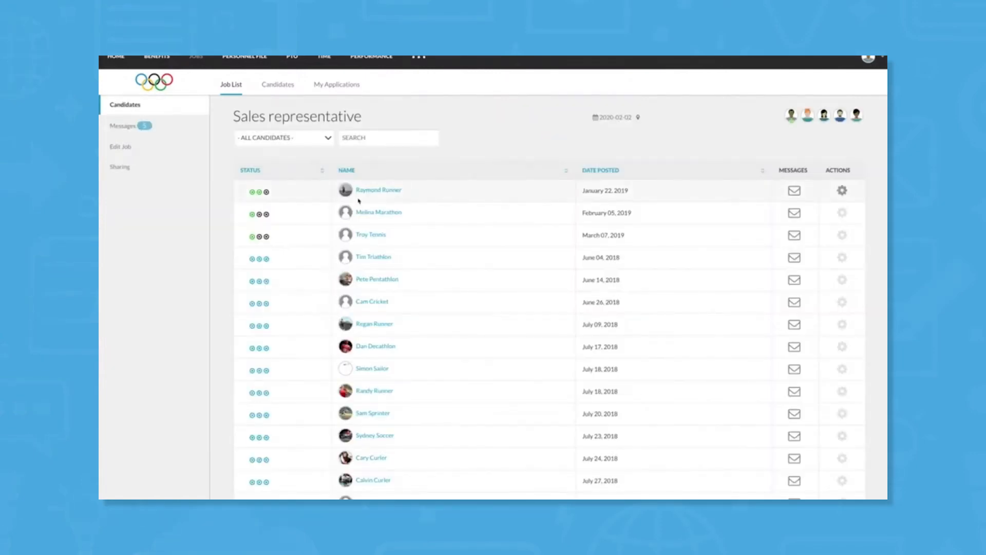
Open the third candidate's application, go to Messages and start a new message with subject 'In'.
{"action": "left_click", "coordinate": [277, 84]}
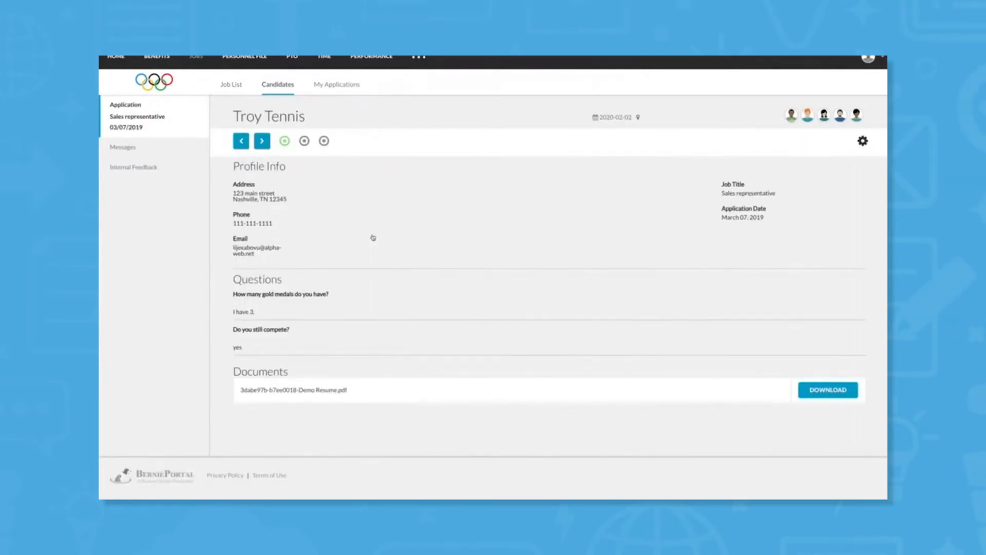
{"action": "mouse_move", "coordinate": [524, 314]}
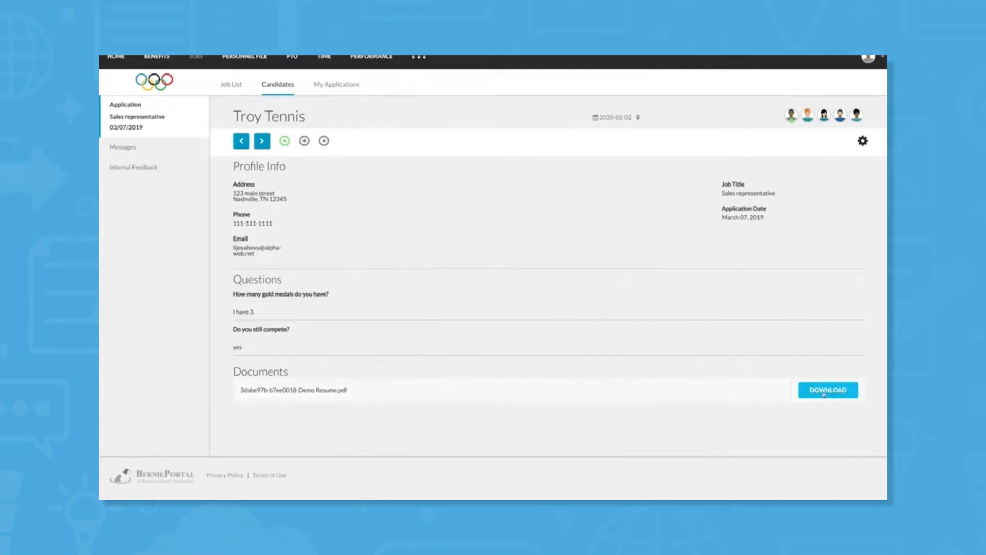
{"action": "left_click", "coordinate": [124, 147]}
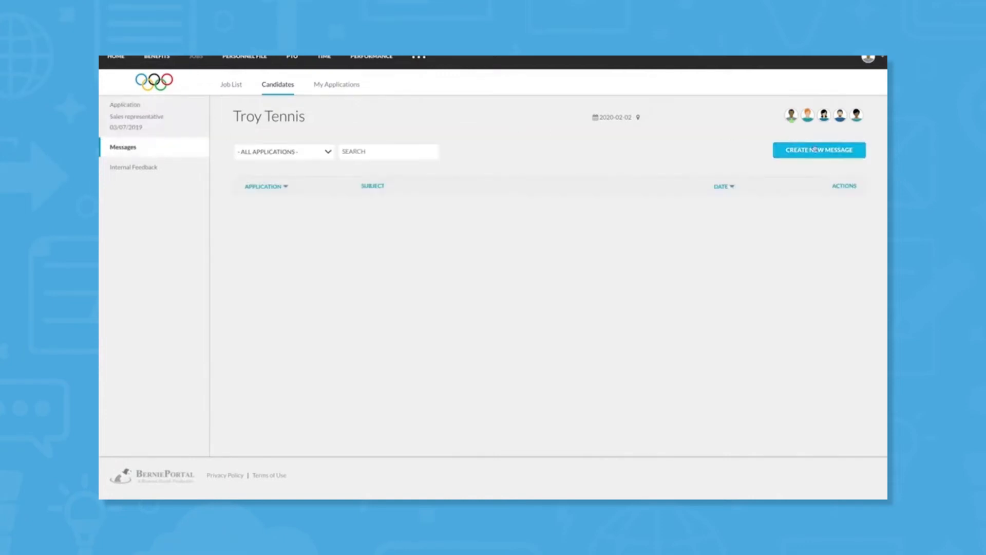
{"action": "left_click", "coordinate": [819, 150]}
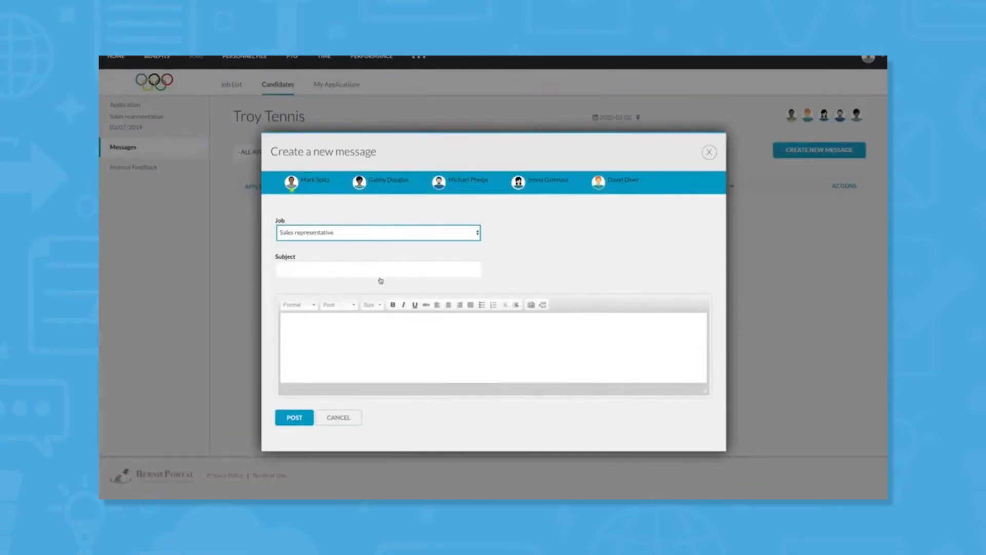
{"action": "type", "text": "In"}
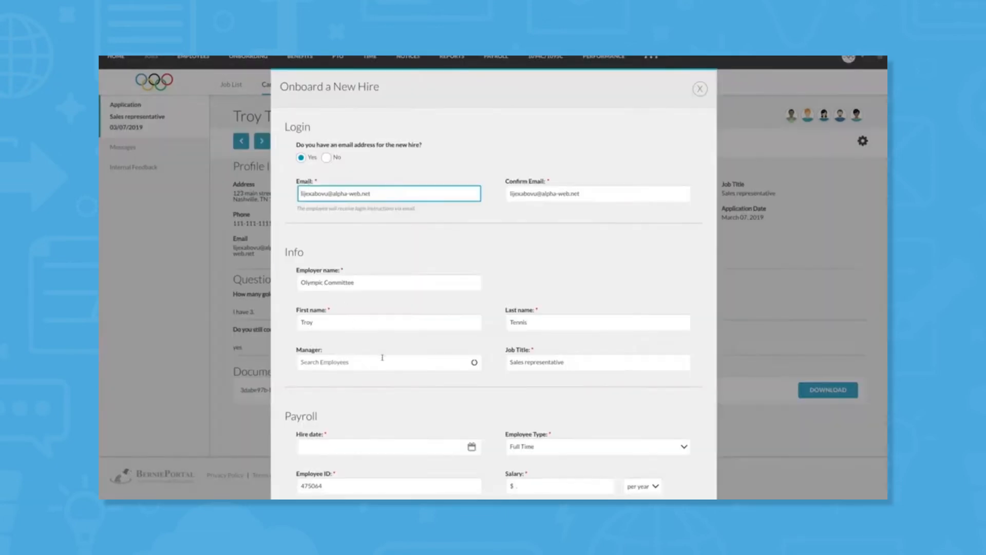
{"action": "type", "text": "tr"}
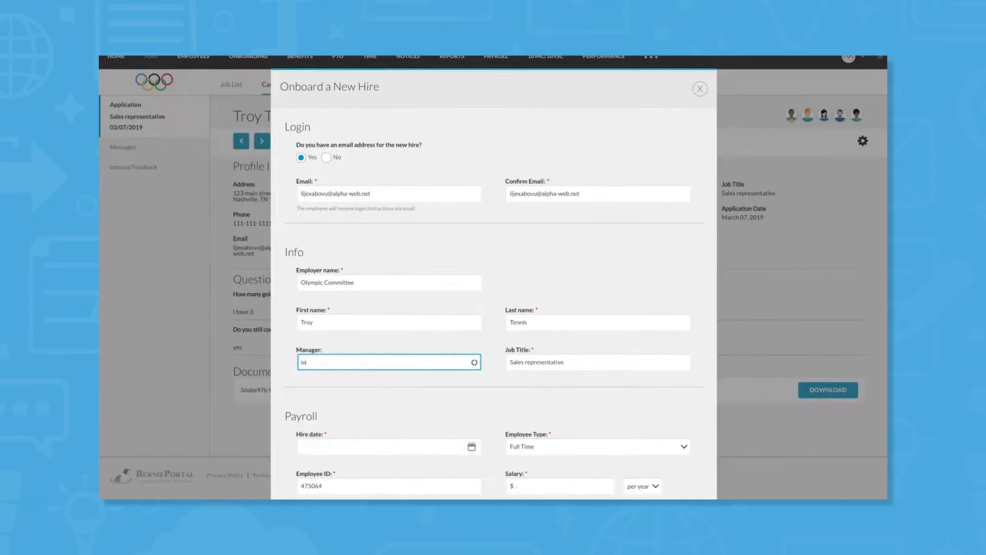
{"action": "type", "text": "Spitz, Mark"}
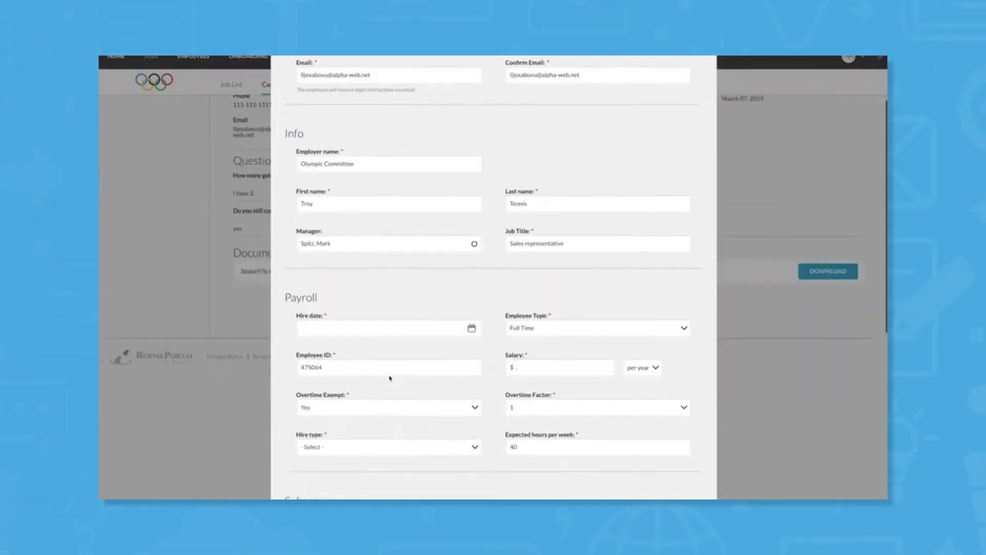
{"action": "left_click", "coordinate": [388, 328]}
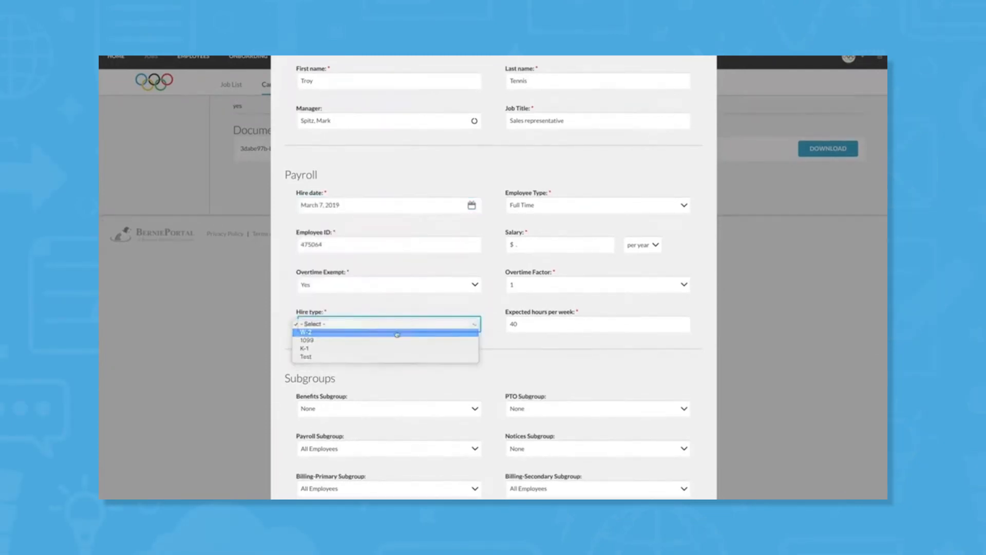
Set the hire type to W-2 and a $60,000 yearly salary.
{"action": "left_click", "coordinate": [306, 332]}
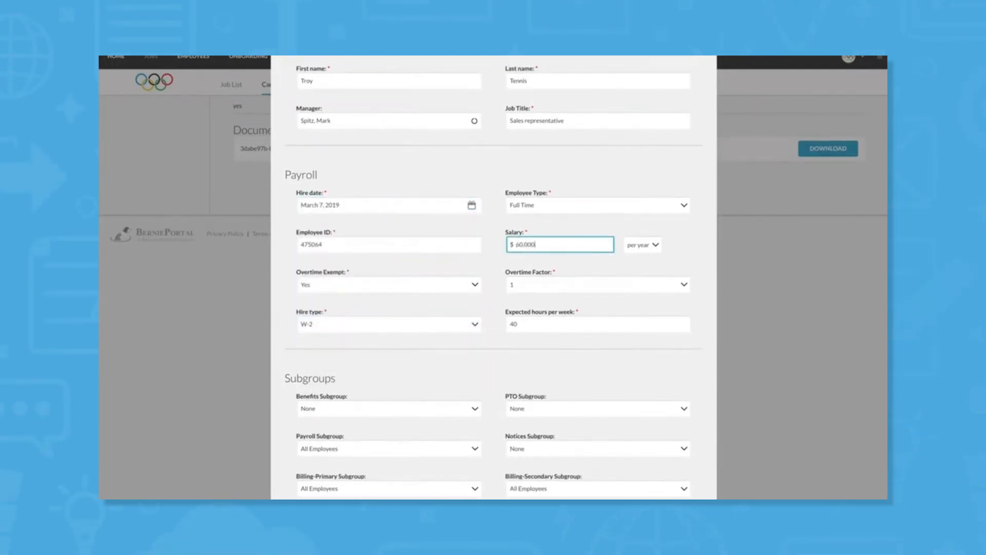
{"action": "scroll", "scroll_direction": "down", "scroll_amount": 3}
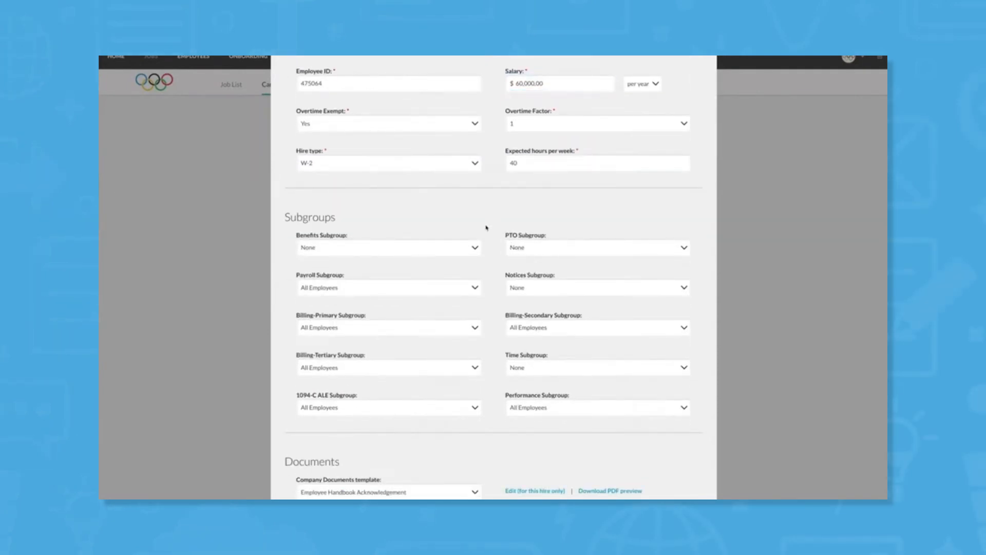
{"action": "left_click", "coordinate": [387, 247]}
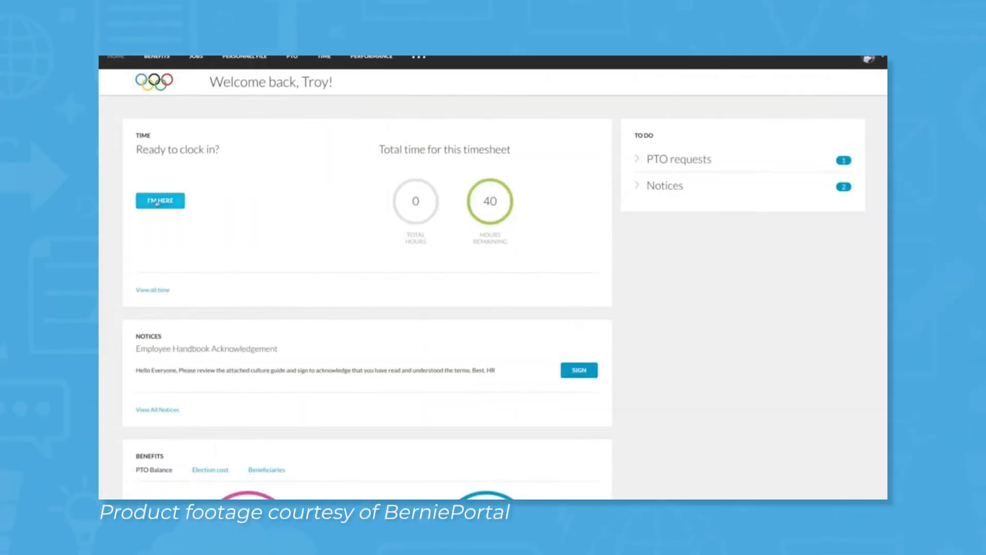
Clock in via I'M HERE with a corrected 8:30AM start time and reason 'First', save it, then go to PTO.
{"action": "left_click", "coordinate": [160, 201]}
{"action": "type", "text": "8"}
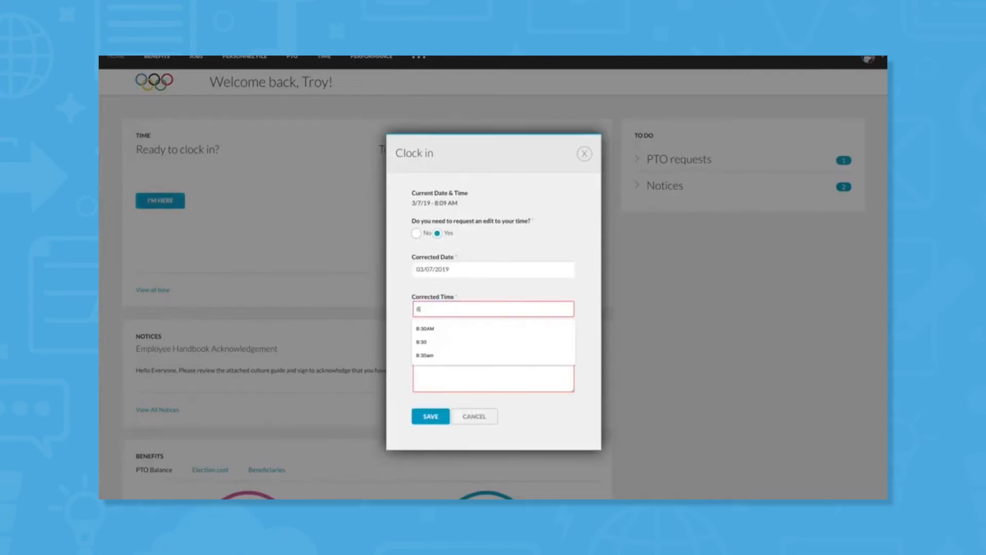
{"action": "left_click", "coordinate": [426, 329]}
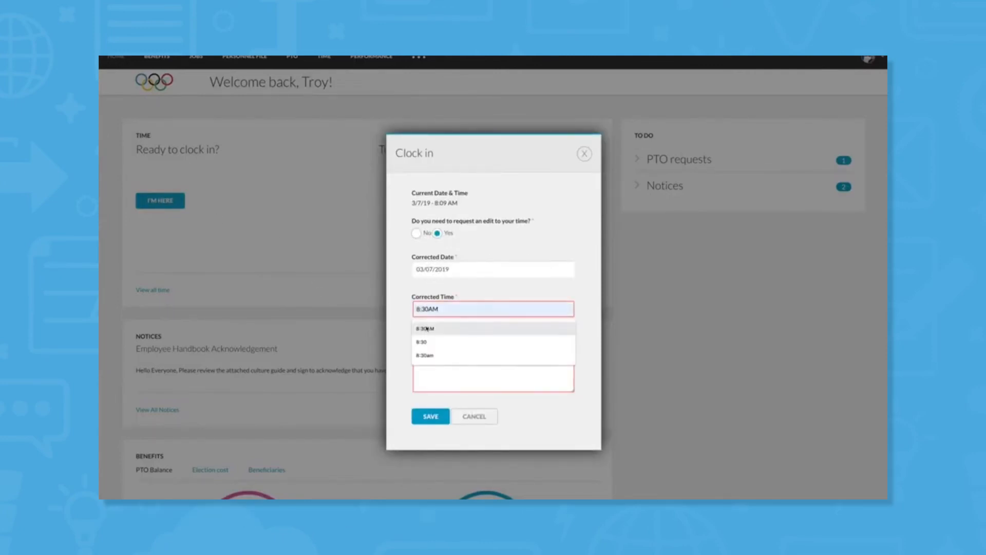
{"action": "type", "text": "First"}
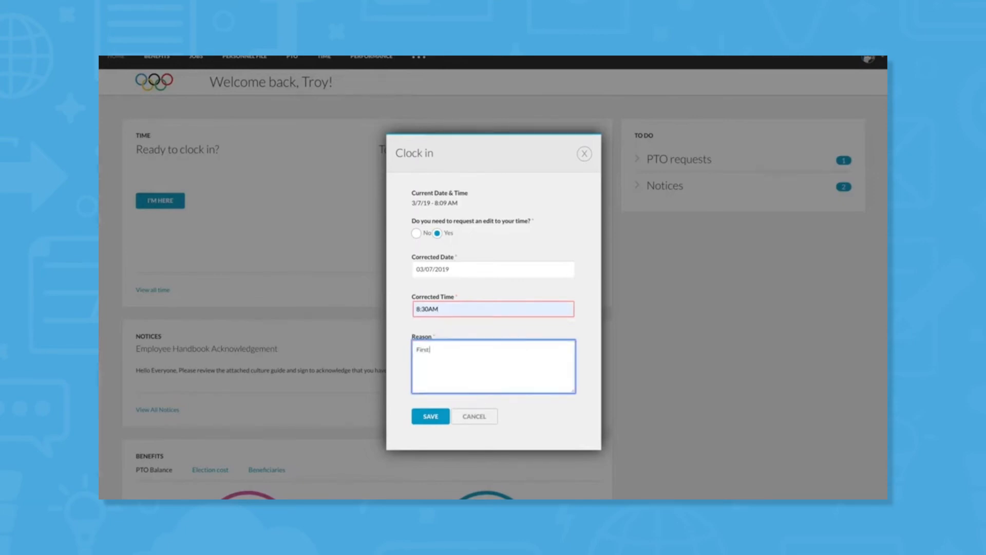
{"action": "left_click", "coordinate": [431, 416]}
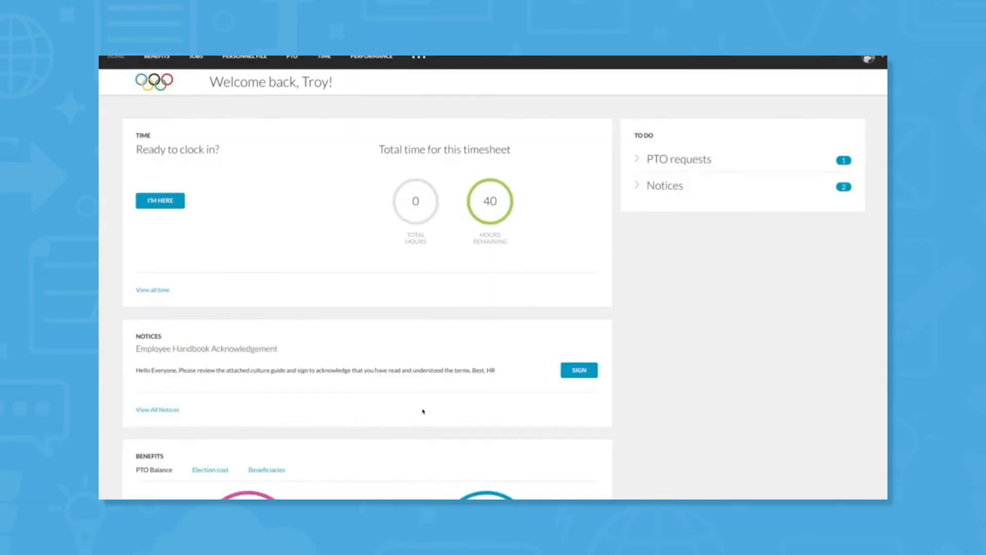
{"action": "left_click", "coordinate": [161, 201]}
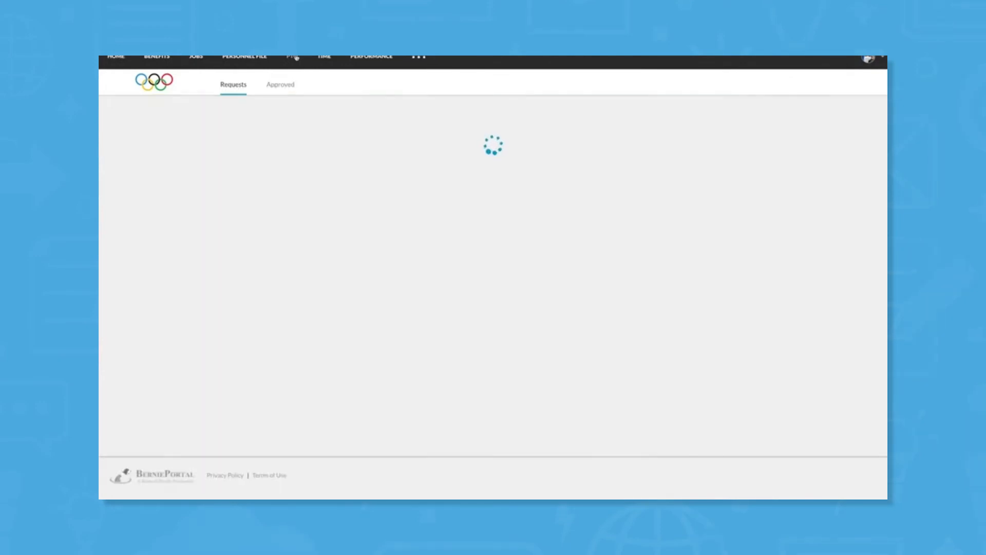
Start a time-off request for Whole days and pick its starting date in March 2019.
{"action": "left_click", "coordinate": [745, 126]}
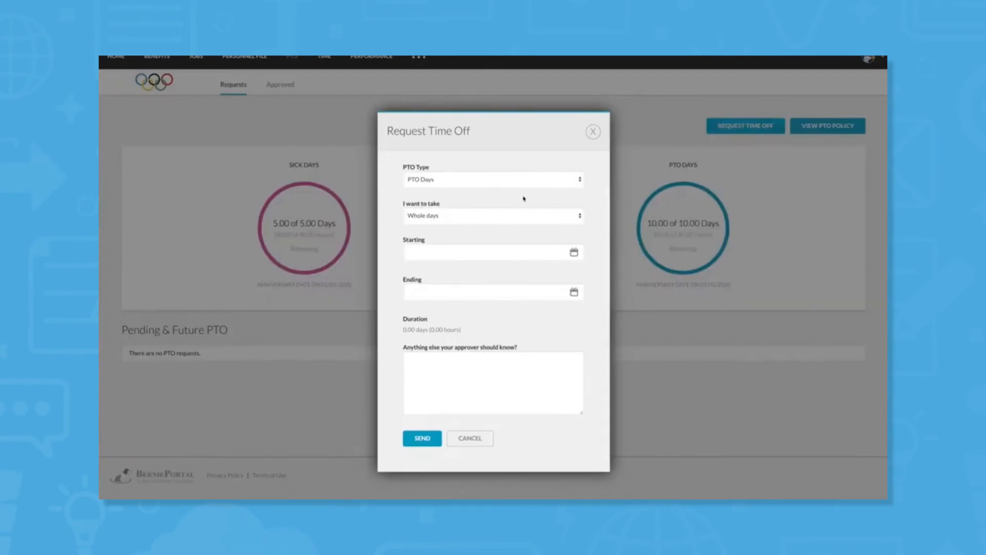
{"action": "left_click", "coordinate": [494, 215]}
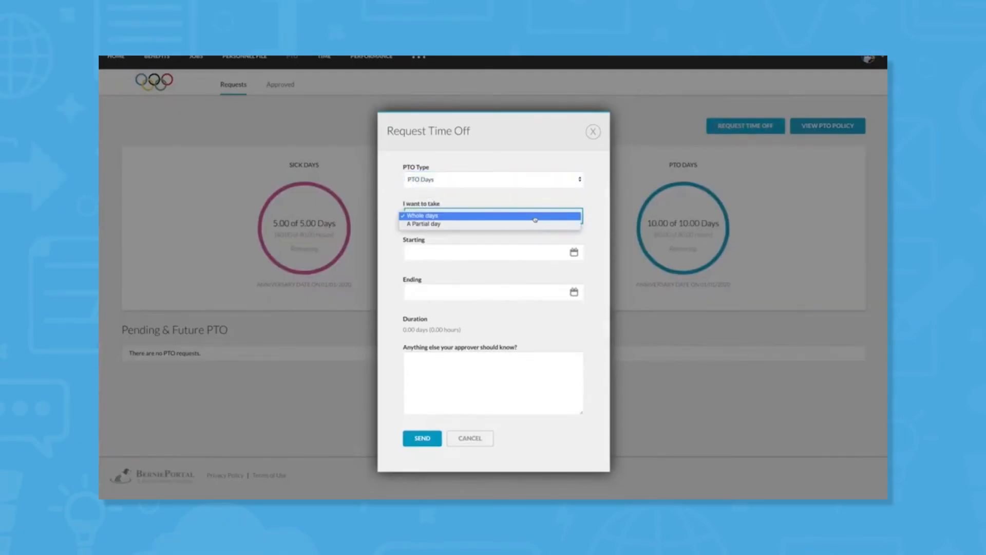
{"action": "left_click", "coordinate": [492, 251]}
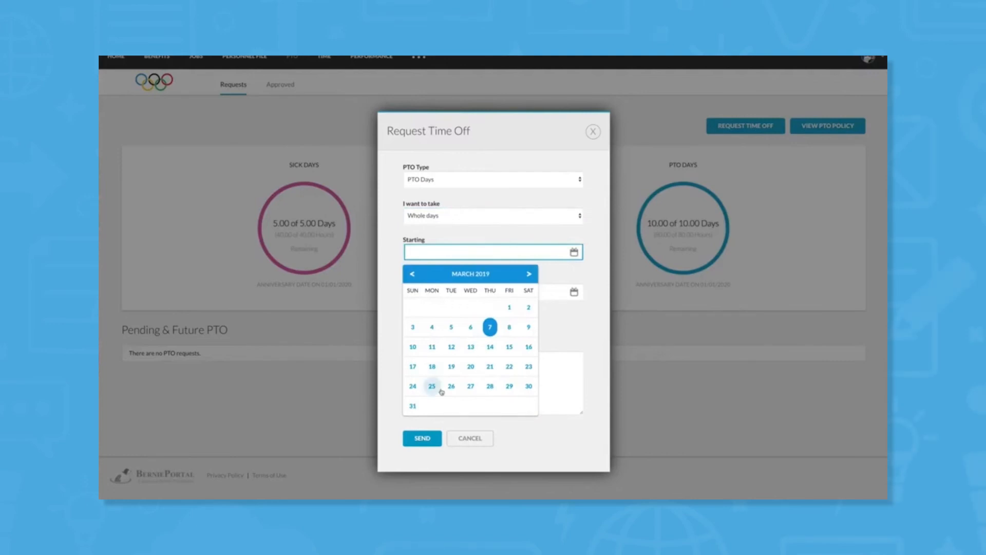
{"action": "left_click", "coordinate": [431, 385]}
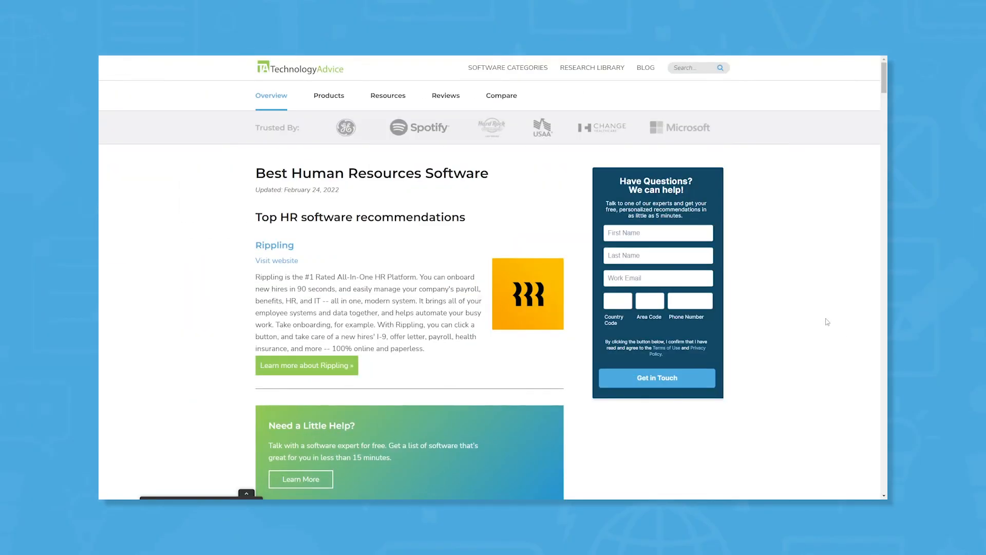
{"action": "scroll", "scroll_direction": "down", "scroll_amount": 3}
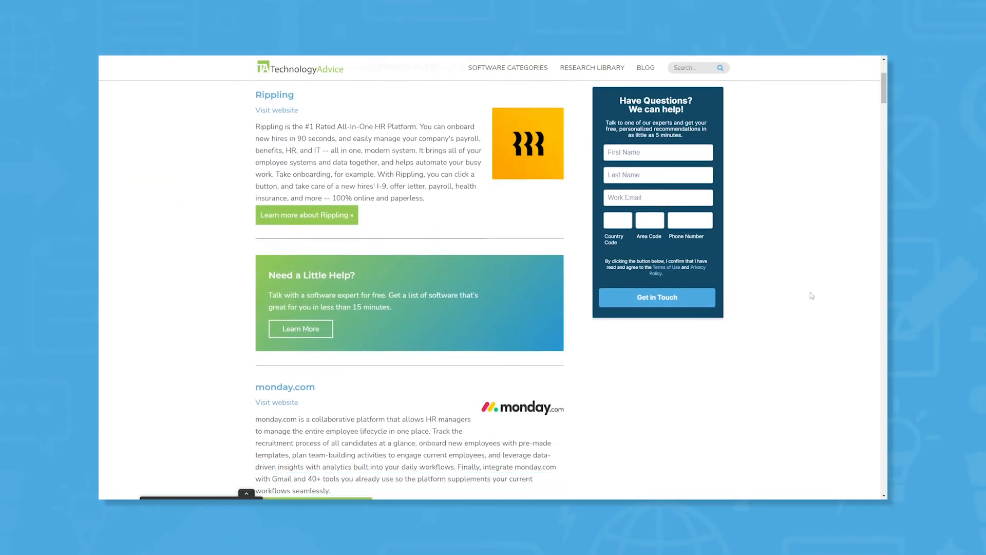
{"action": "scroll", "scroll_direction": "down", "scroll_amount": 3}
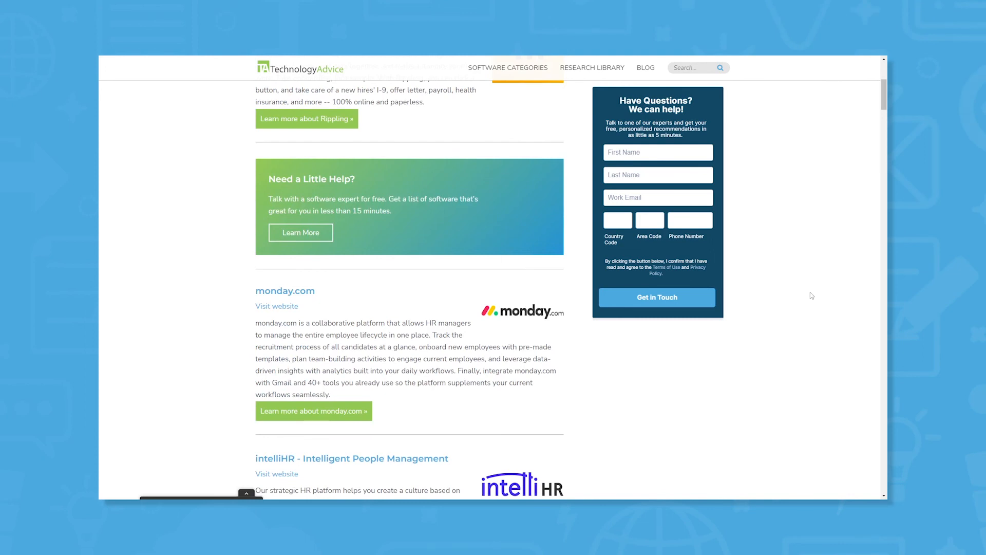
{"action": "scroll", "scroll_direction": "down", "scroll_amount": 3}
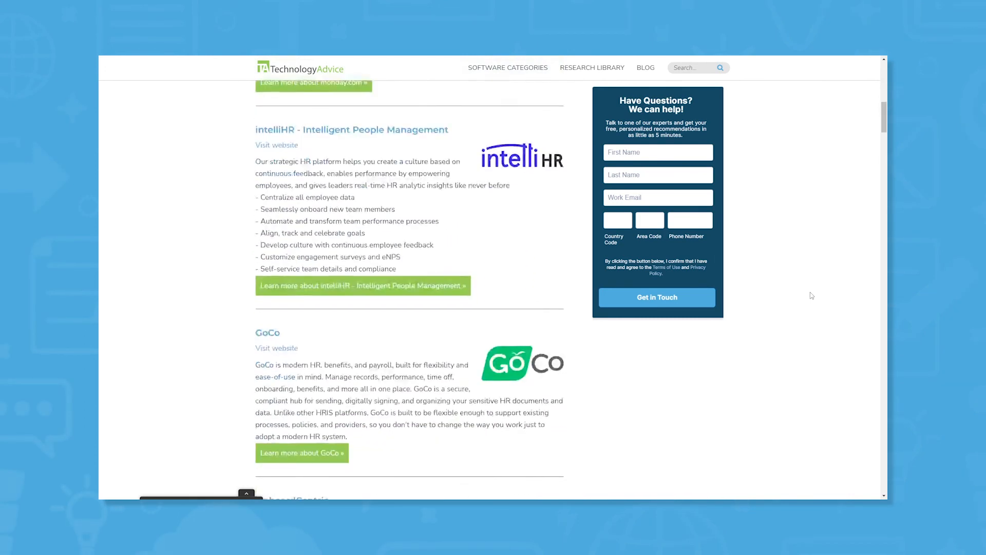